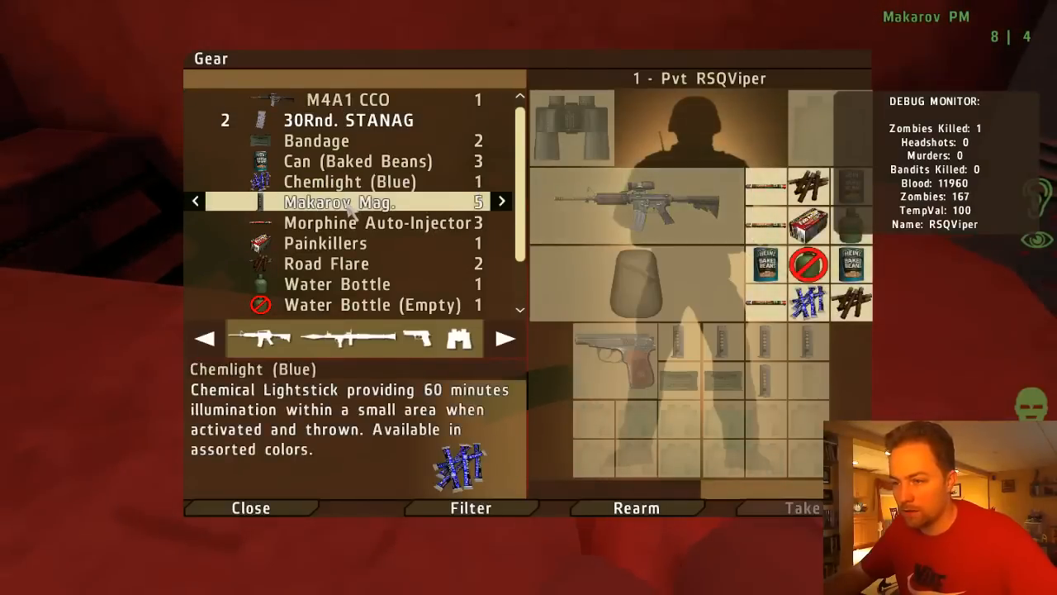
Move the morphine auto-injector and both 30Rnd. STANAG magazines into the survivor's inventory.
{"action": "left_click", "coordinate": [347, 202]}
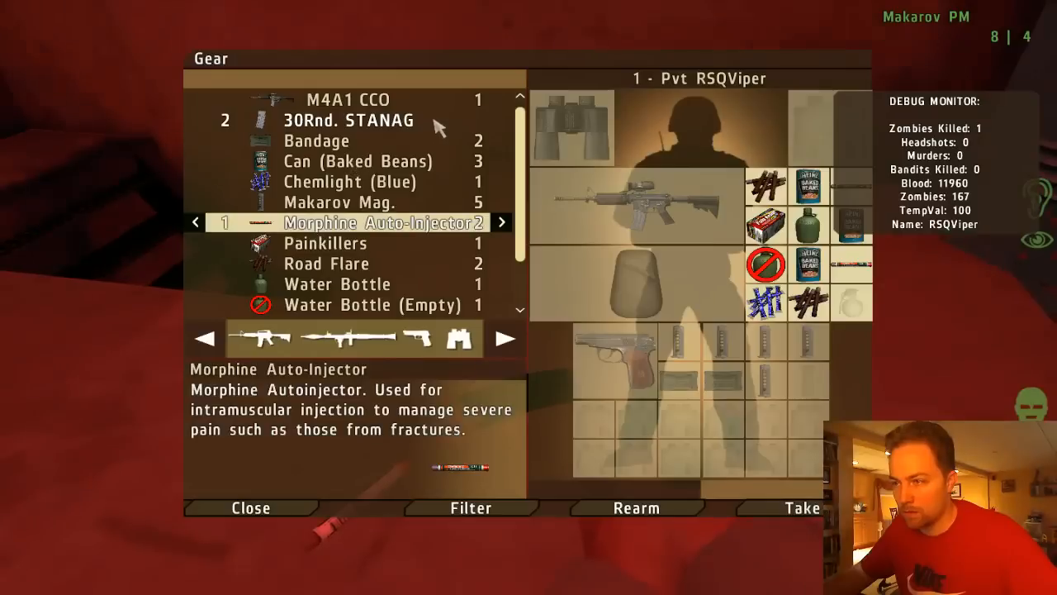
{"action": "left_click", "coordinate": [347, 119]}
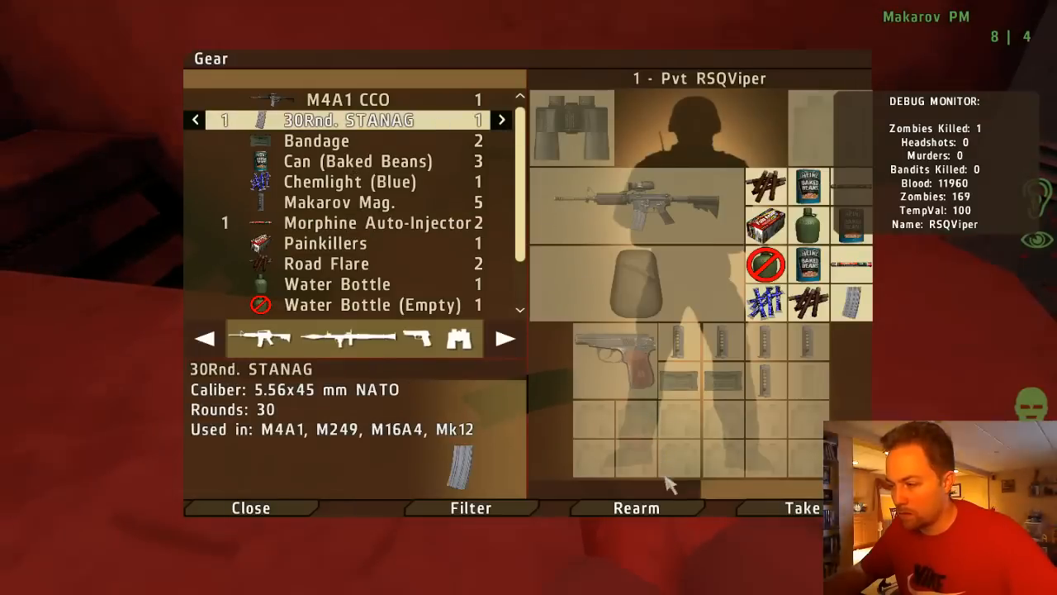
{"action": "left_click", "coordinate": [801, 507]}
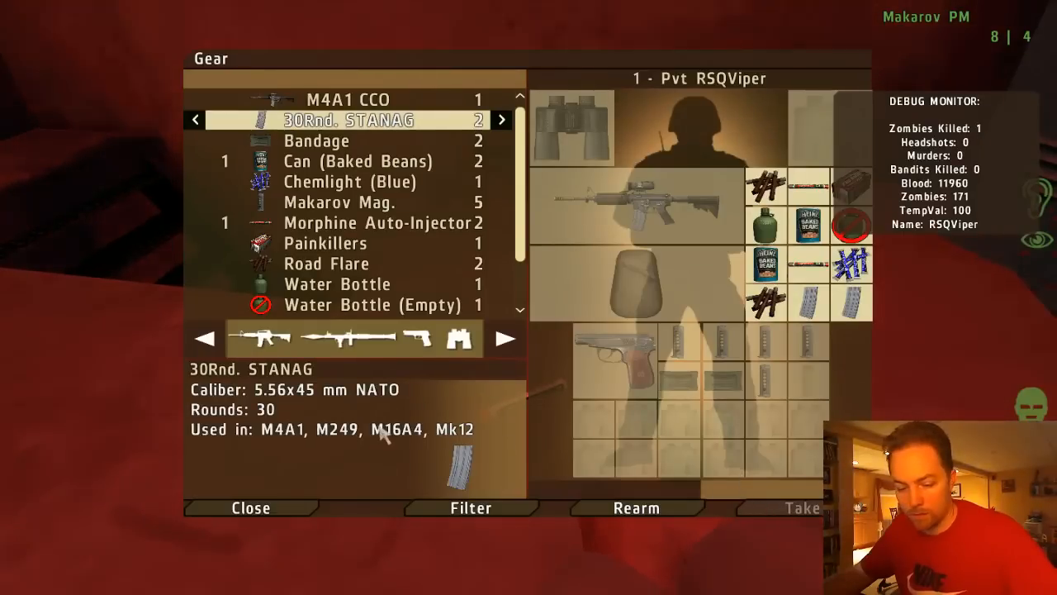
{"action": "left_click", "coordinate": [251, 507]}
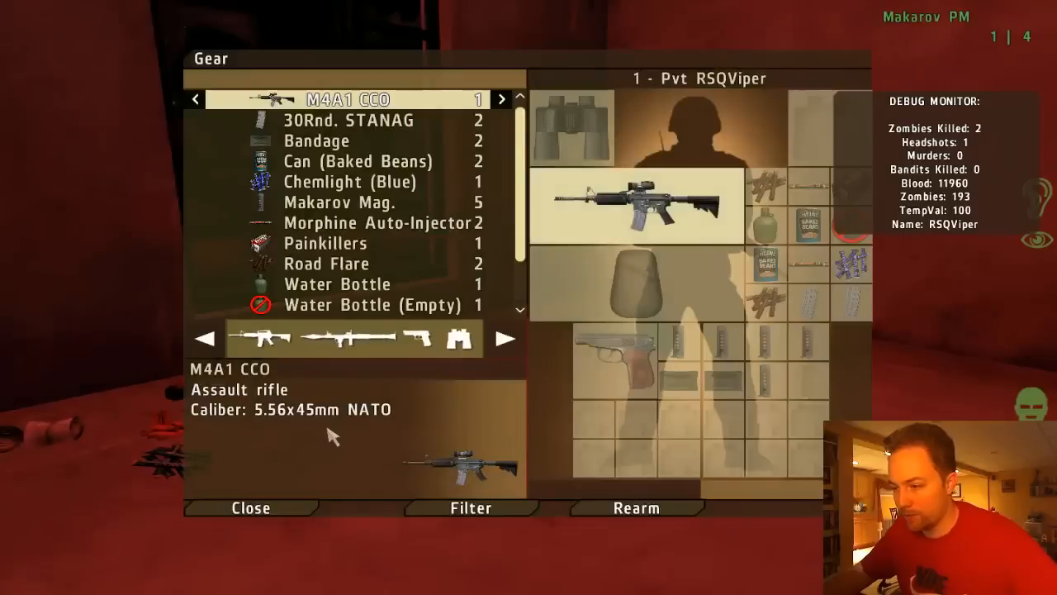
Scroll the gear list down past the 30Rnd. STANAG entry toward the binoculars.
{"action": "scroll", "scroll_direction": "down", "scroll_amount": 3}
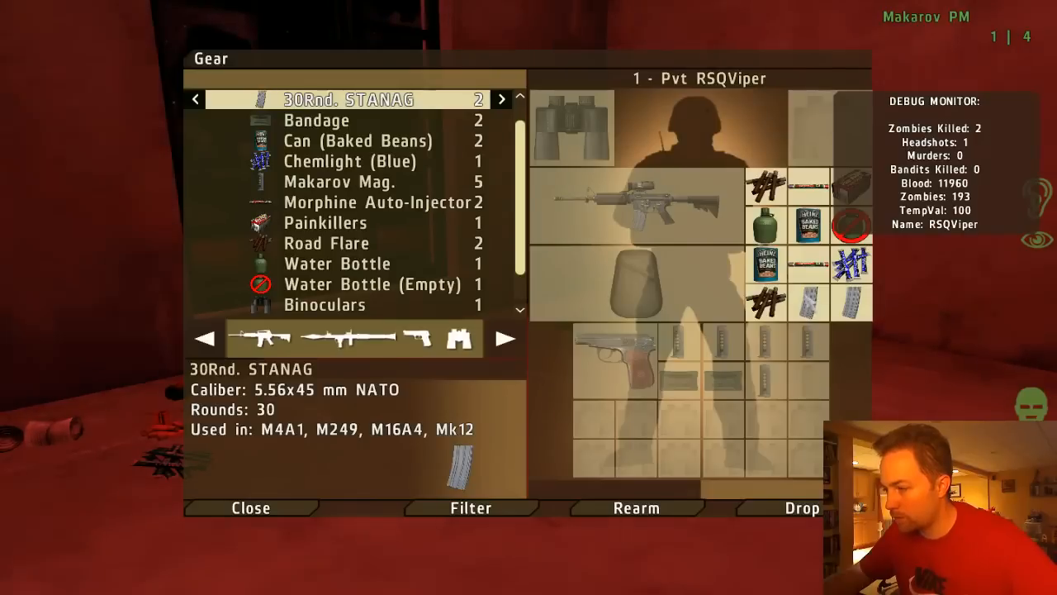
{"action": "mouse_move", "coordinate": [690, 218]}
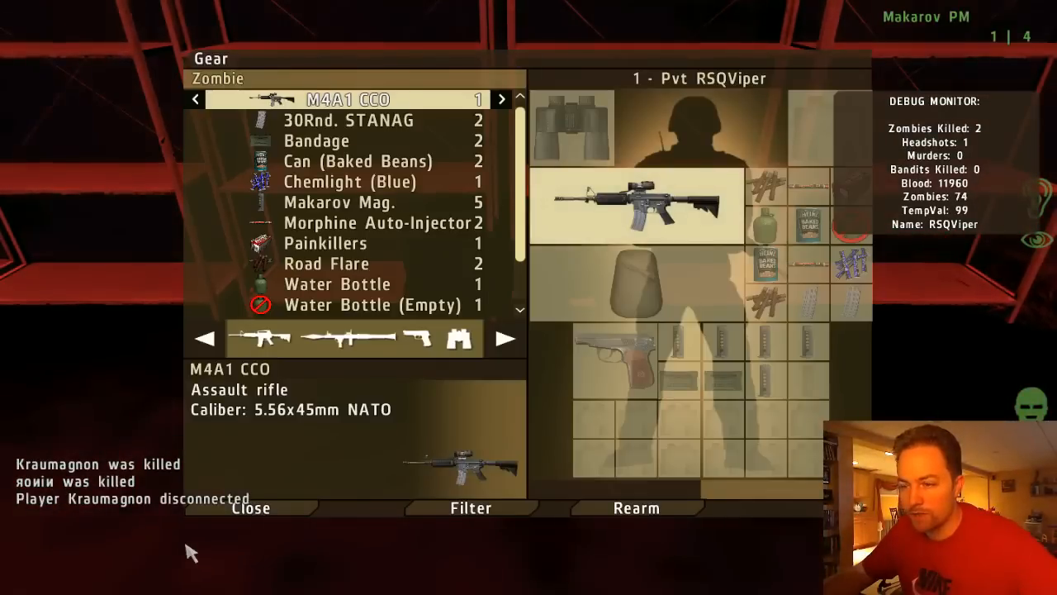
View the 8Rnd. M1014 Slug shotgun shell details in the gear list.
{"action": "left_click", "coordinate": [251, 507]}
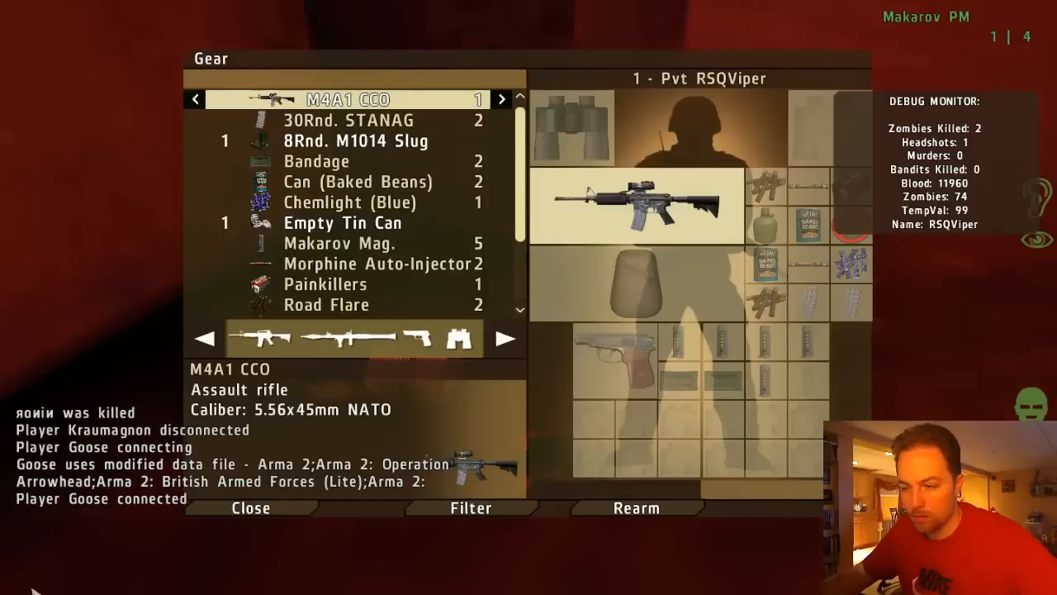
{"action": "left_click", "coordinate": [355, 140]}
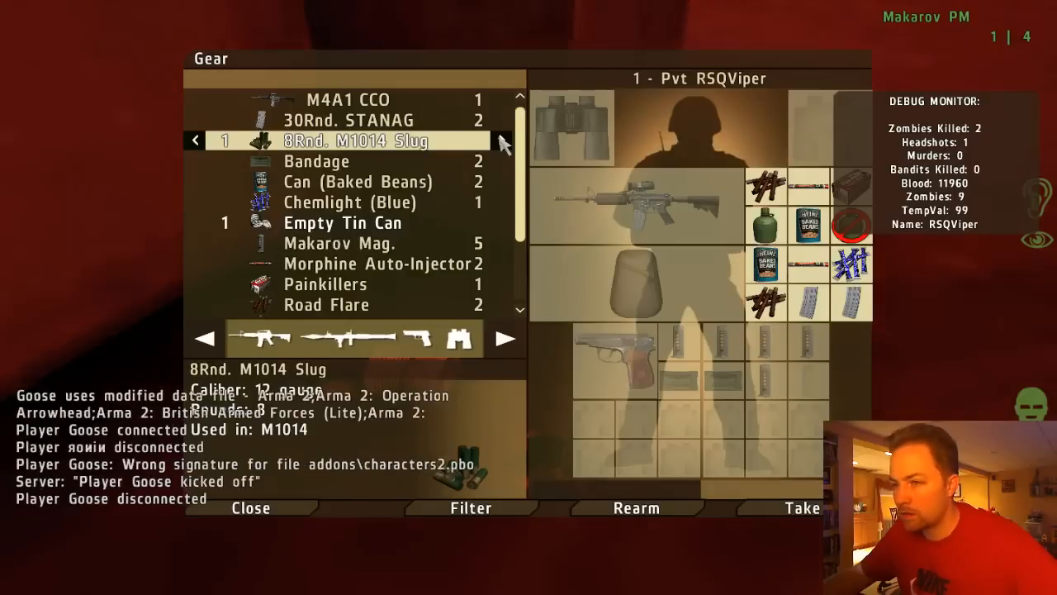
Take one road flare into the inventory and close the gear screen.
{"action": "left_click", "coordinate": [250, 507]}
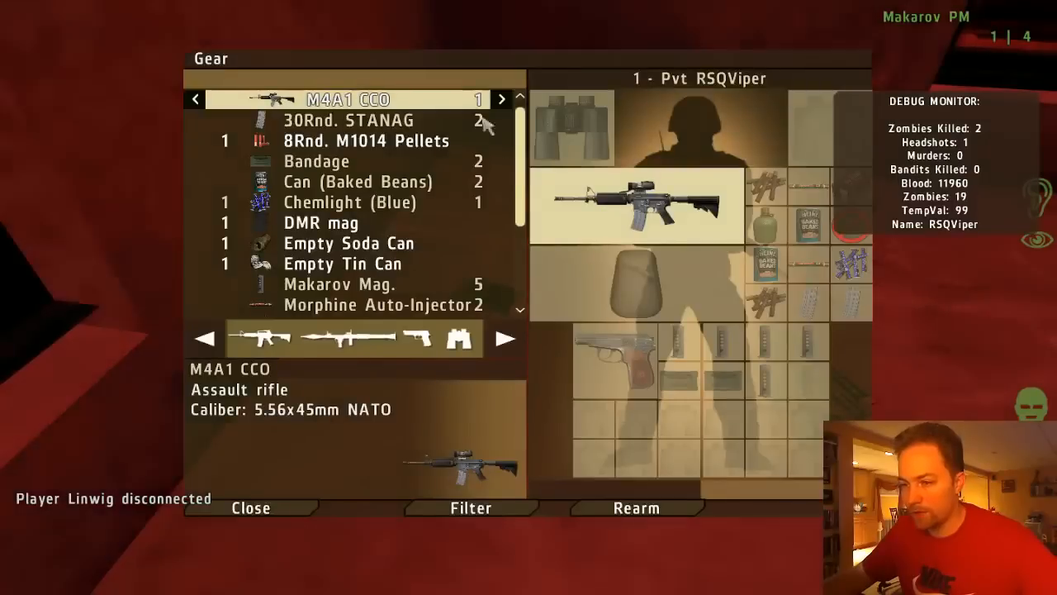
{"action": "scroll", "scroll_direction": "down", "scroll_amount": 3}
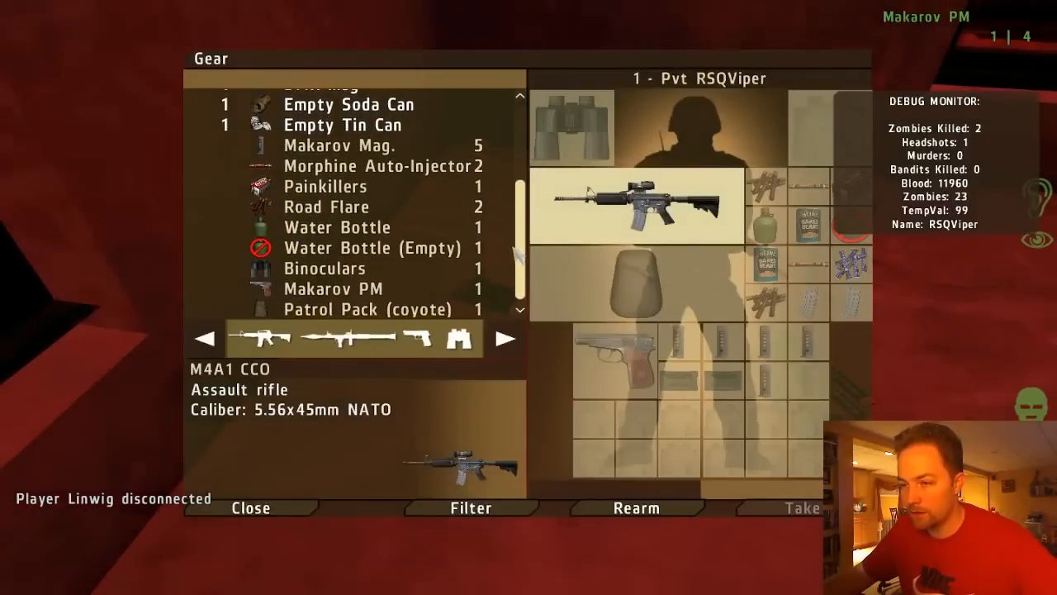
{"action": "mouse_move", "coordinate": [371, 215]}
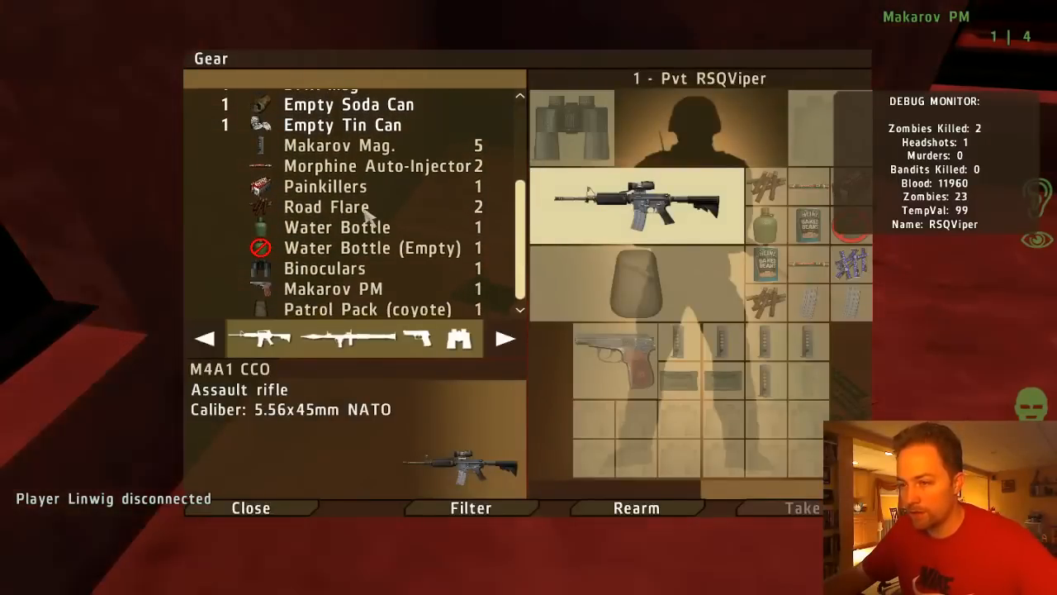
{"action": "left_click", "coordinate": [327, 206]}
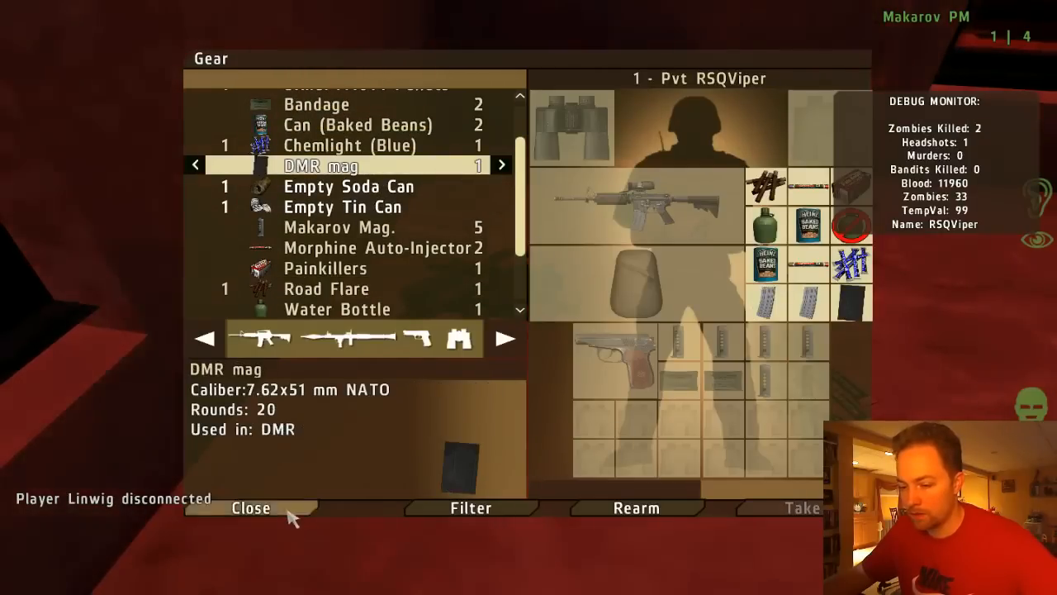
{"action": "left_click", "coordinate": [251, 507]}
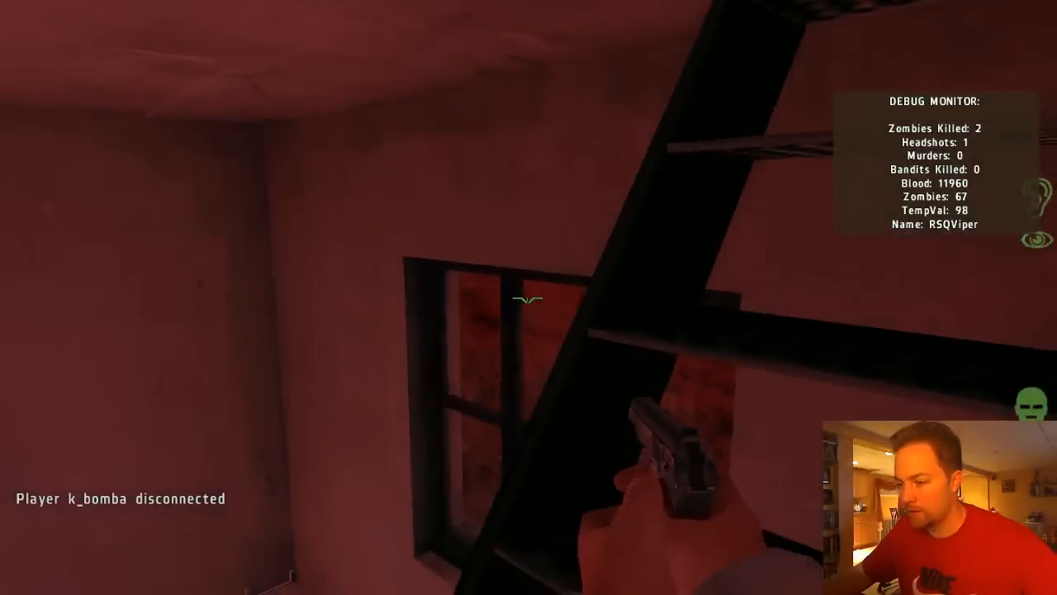
{"action": "mouse_move", "coordinate": [528, 297]}
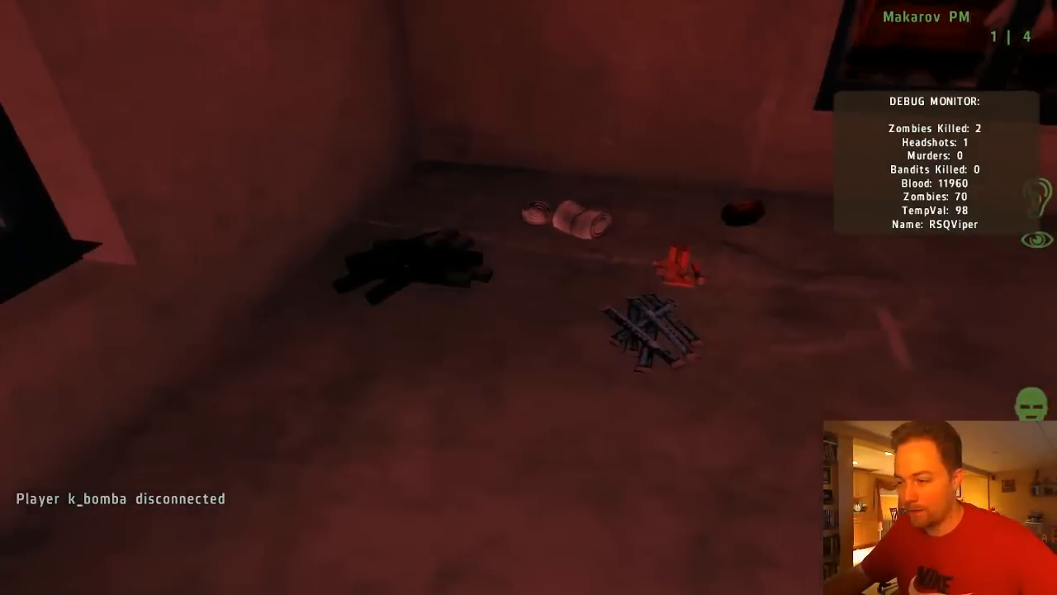
Stock a blue chemlight and 8Rnd. M1014 pellets from the reopened gear screen.
{"action": "key", "text": "i"}
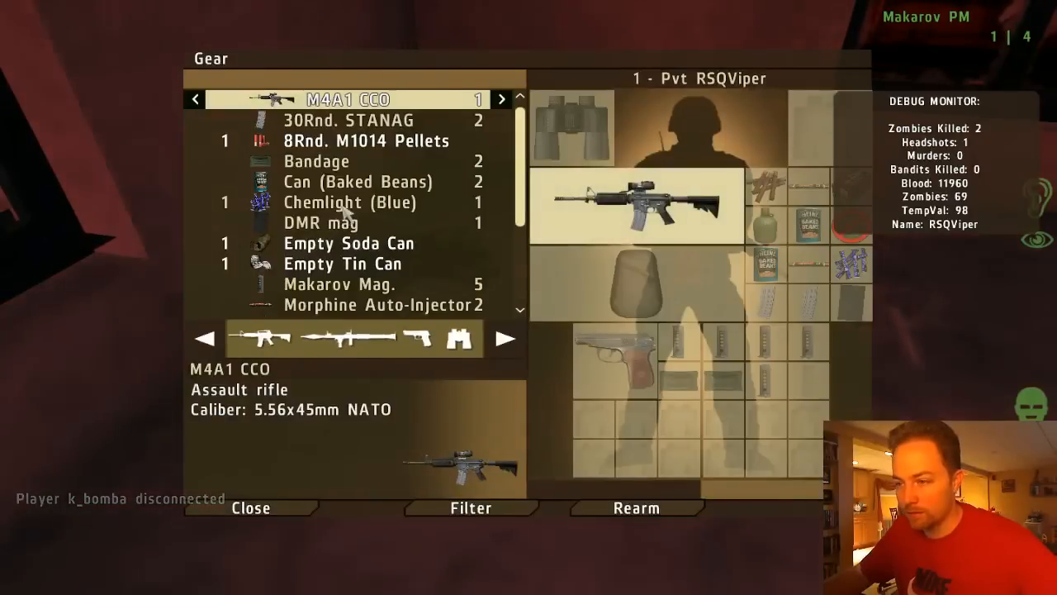
{"action": "left_click", "coordinate": [346, 202]}
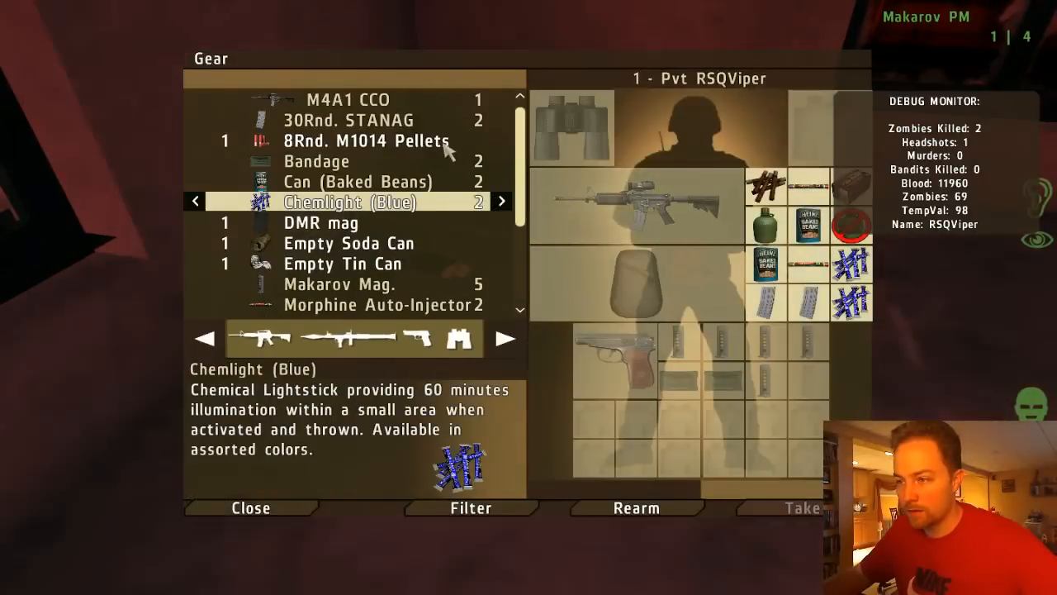
{"action": "left_click", "coordinate": [363, 141]}
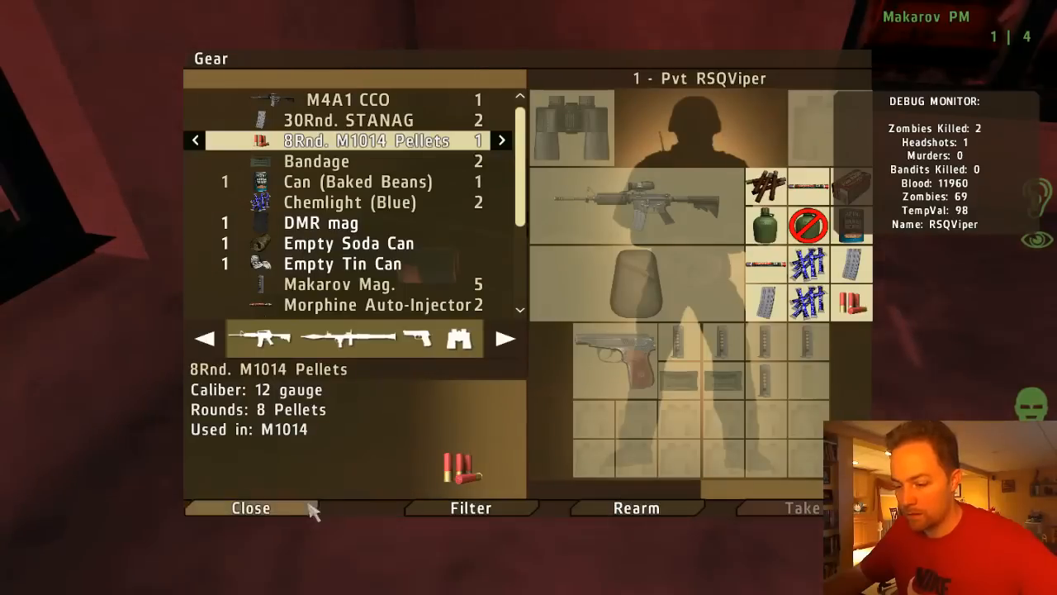
Close the gear screen and confirm aborting the mission to the lobby.
{"action": "left_click", "coordinate": [251, 507]}
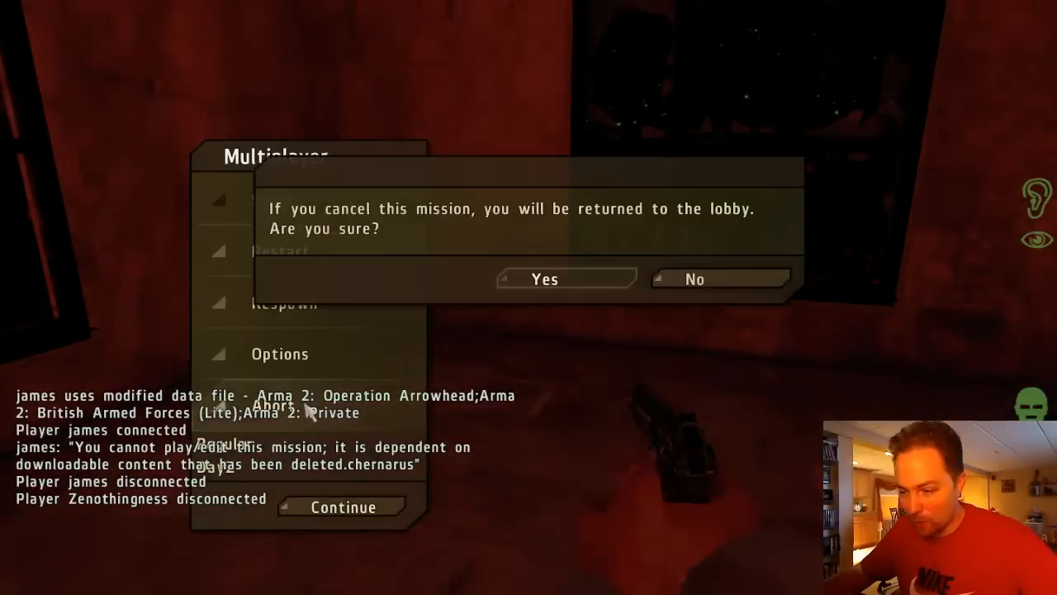
{"action": "left_click", "coordinate": [545, 277]}
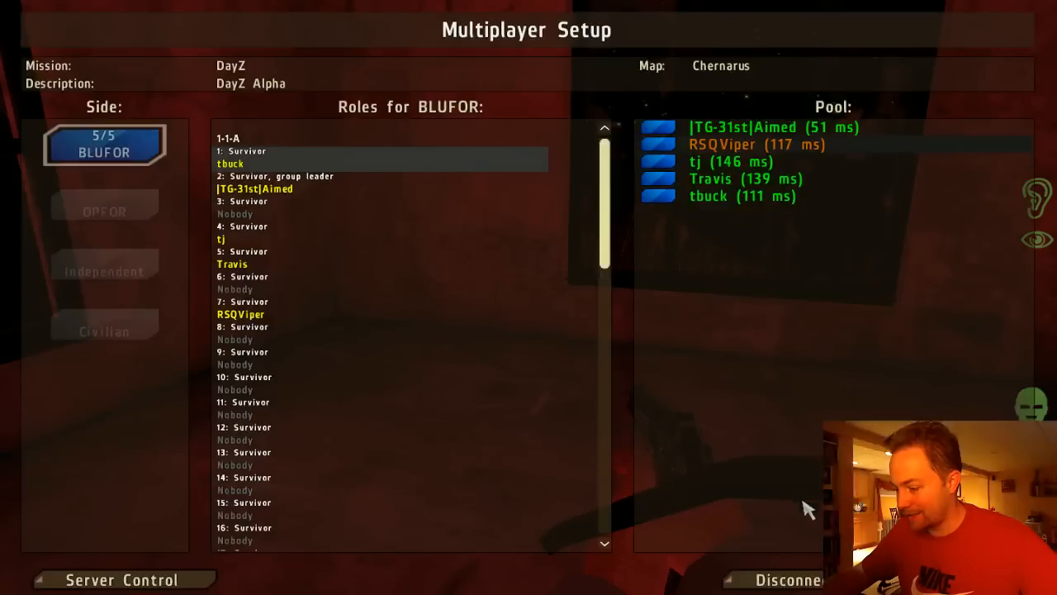